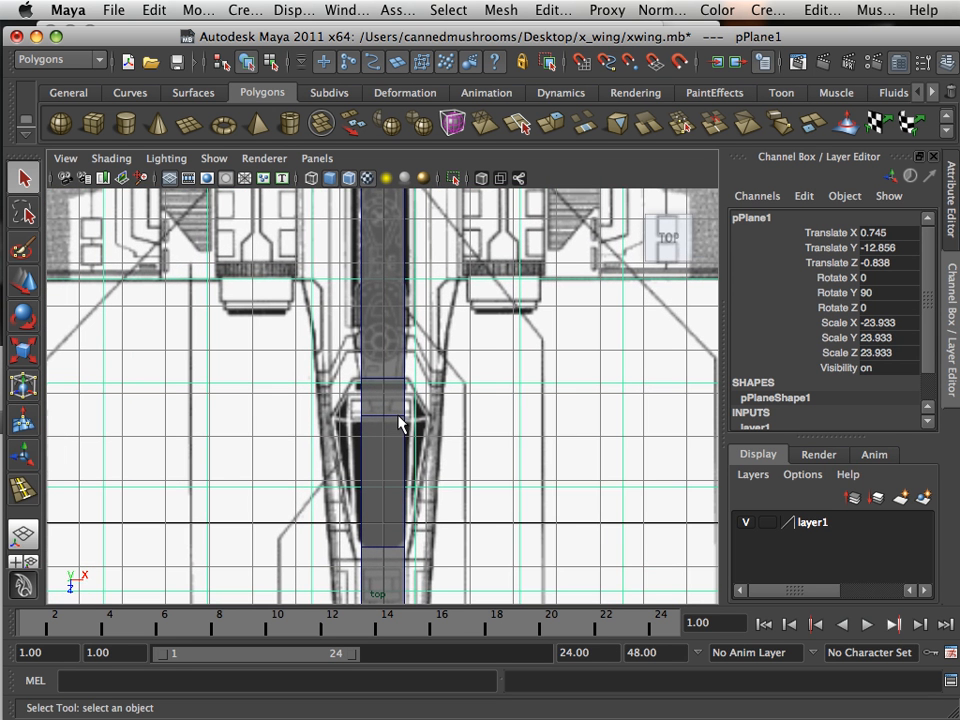
Step: In vertex mode, scale the fuselage's nose-end vertices inward along X into a point
left_click(766, 522)
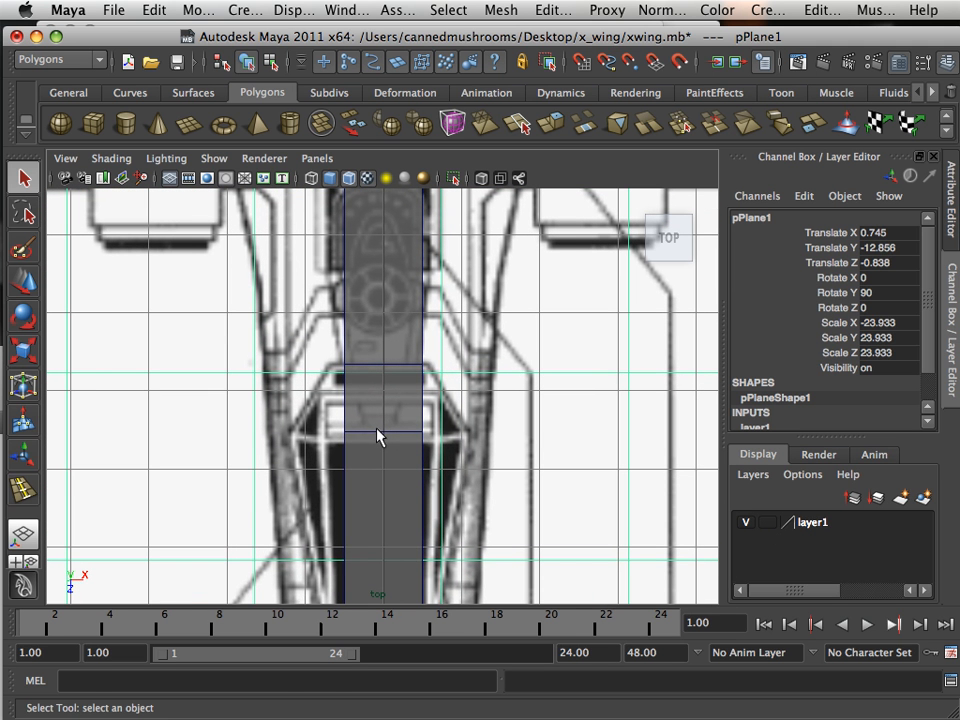
right_click(378, 435)
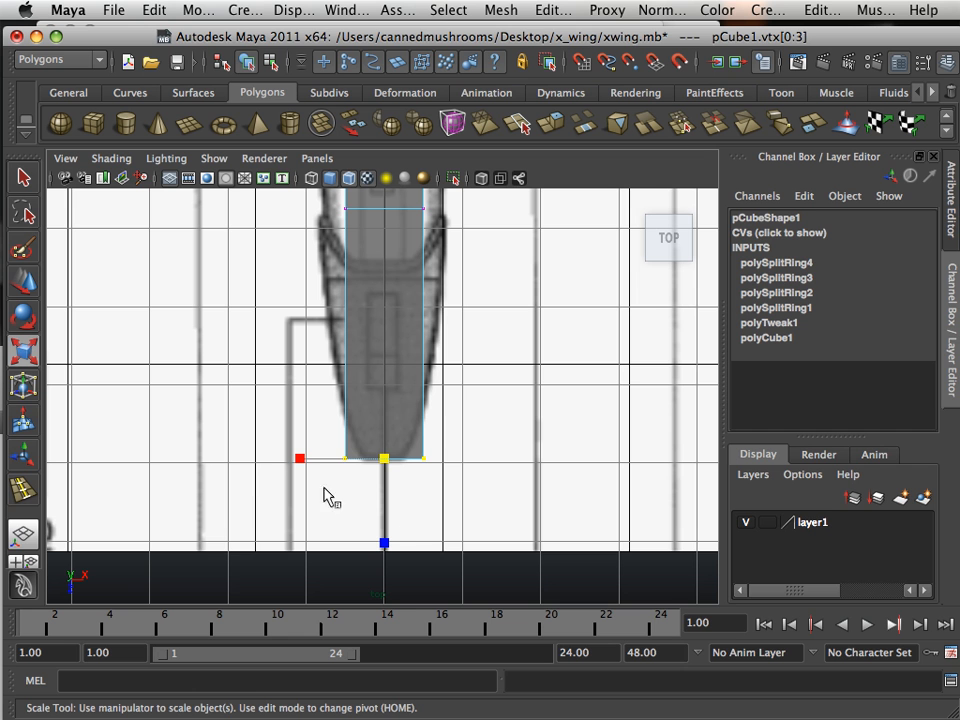
mouse_move(645, 533)
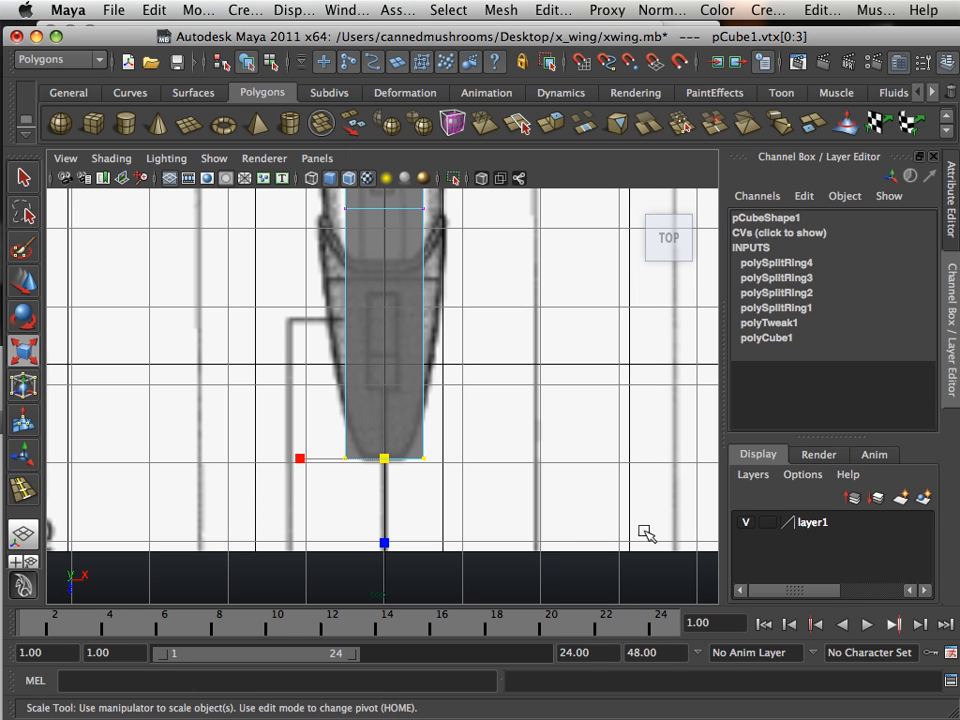
left_click_drag(298, 458, 302, 458)
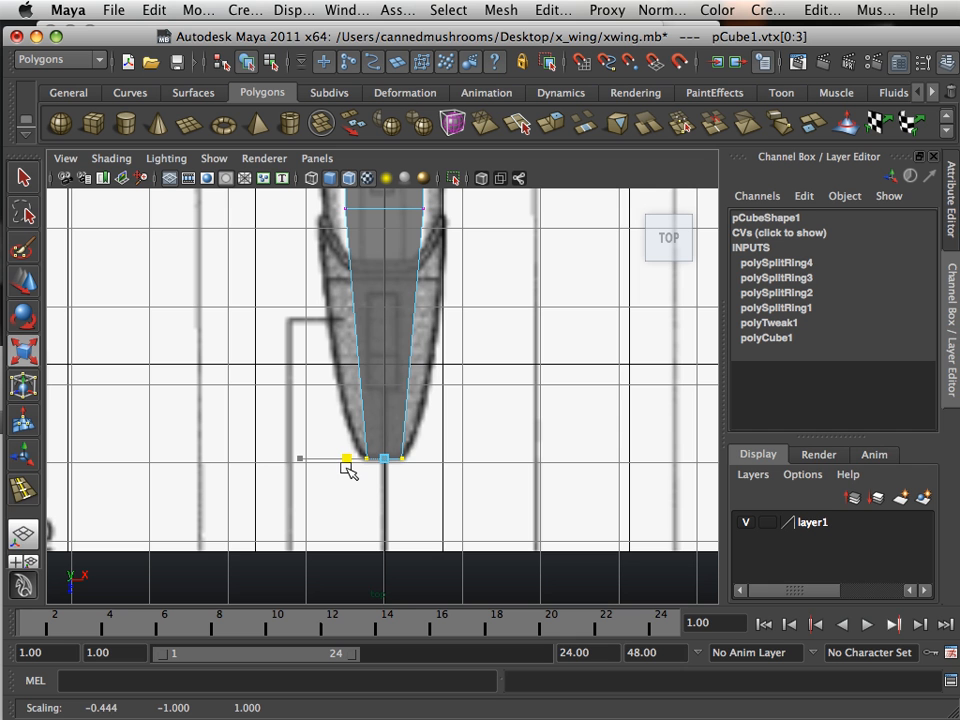
left_click_drag(347, 458, 300, 458)
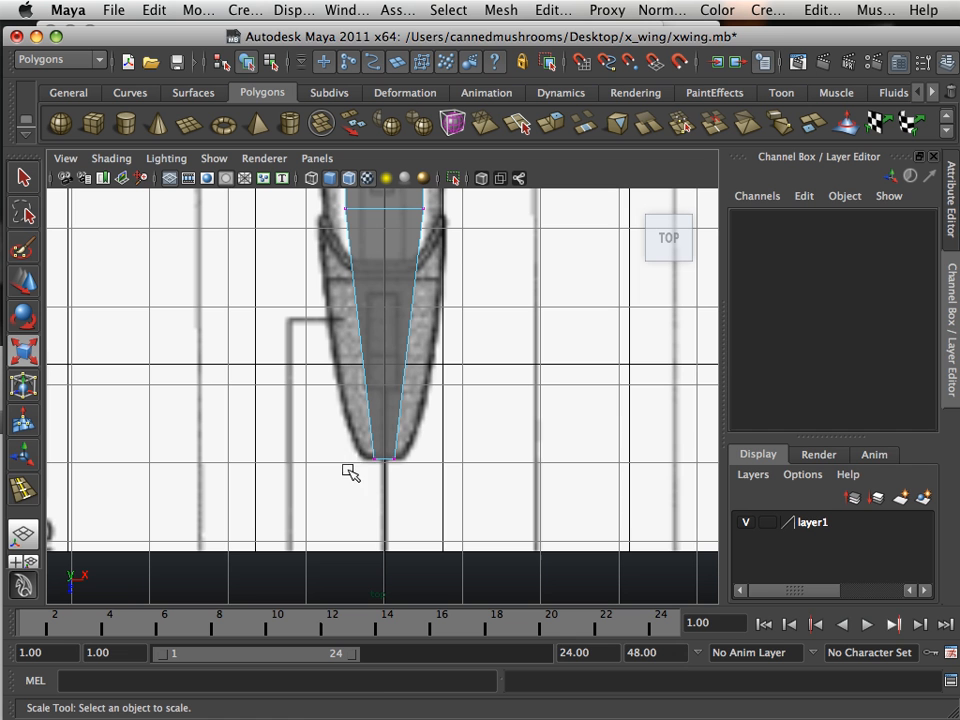
Step: Select a fuselage vertex in the side view to begin reshaping the profile
left_click(385, 458)
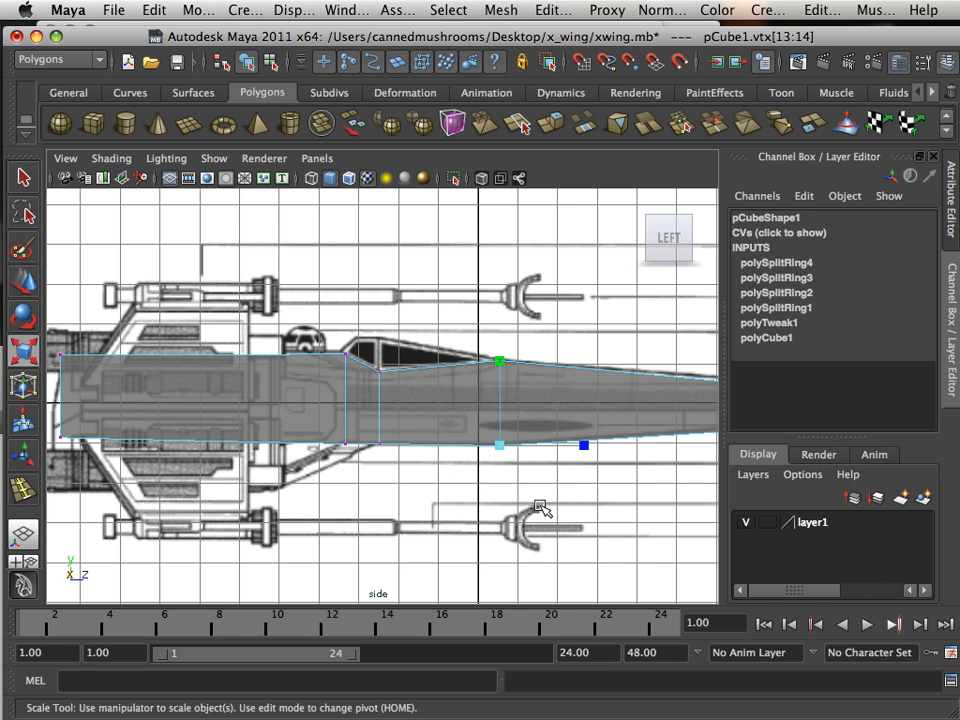
Step: Move the vertex behind the cockpit up onto the canopy line, then pick the next vertex
left_click(25, 294)
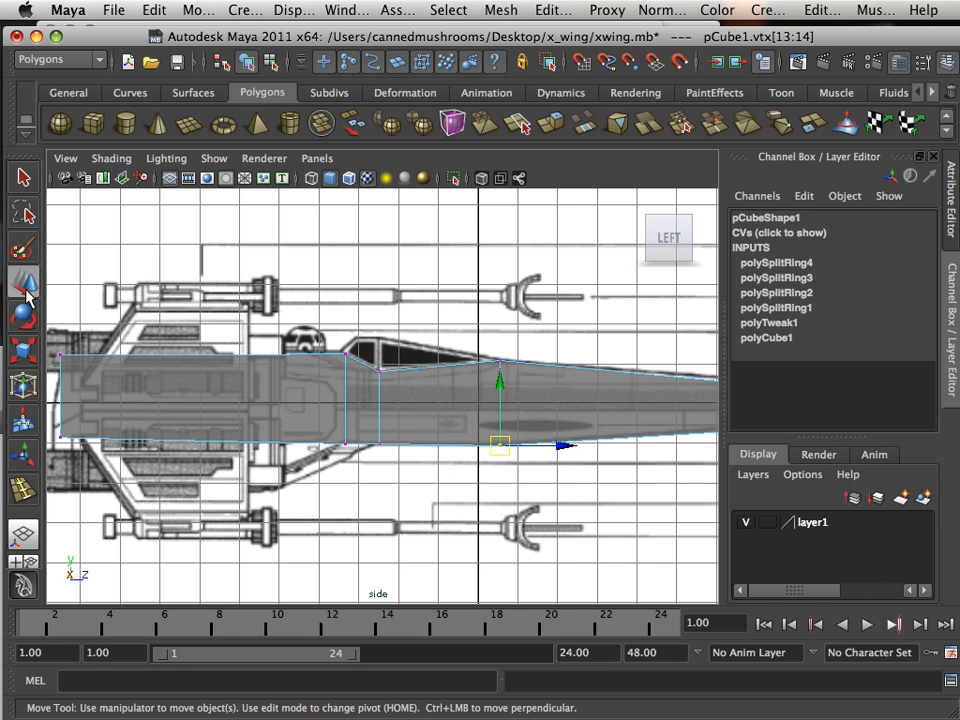
left_click_drag(500, 380, 500, 445)
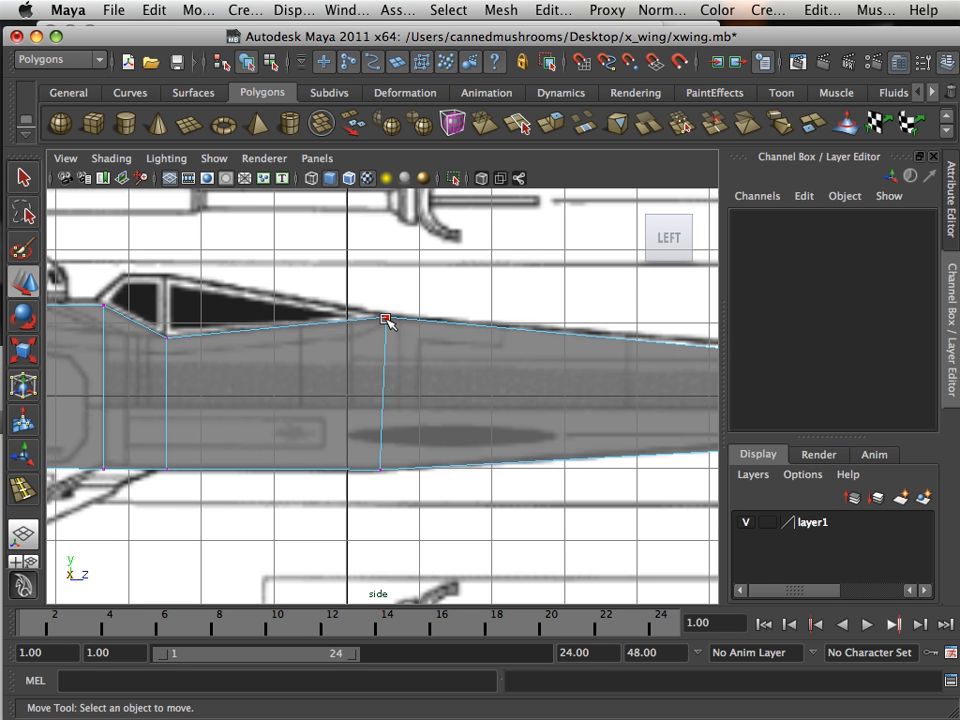
left_click(386, 321)
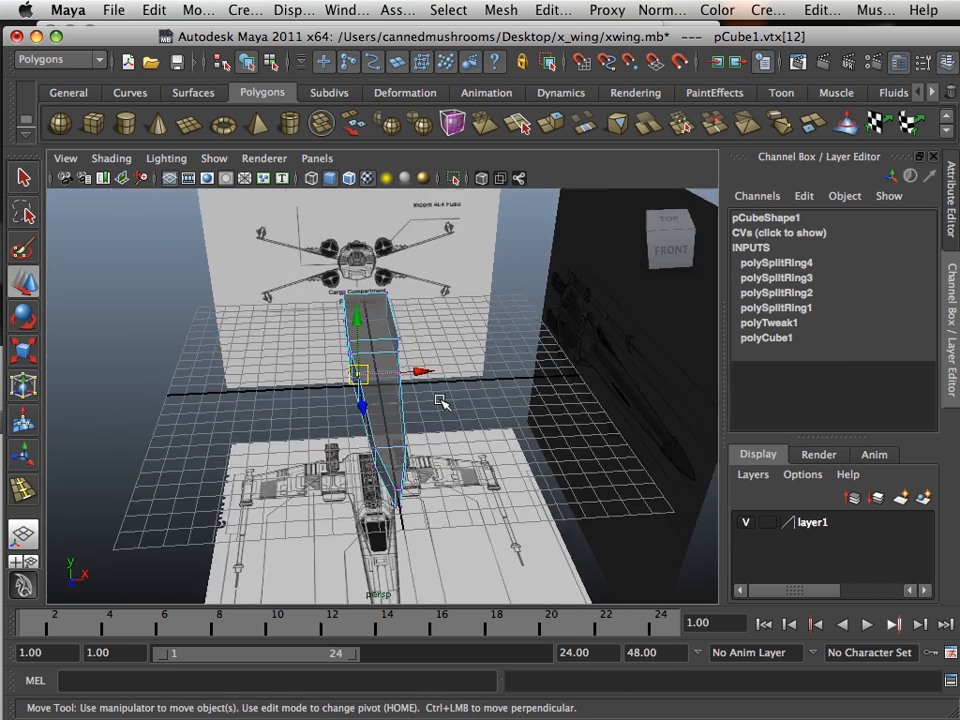
Step: Orbit the model in perspective to check its shape, then toggle the viewport layout
left_click_drag(440, 400, 600, 465)
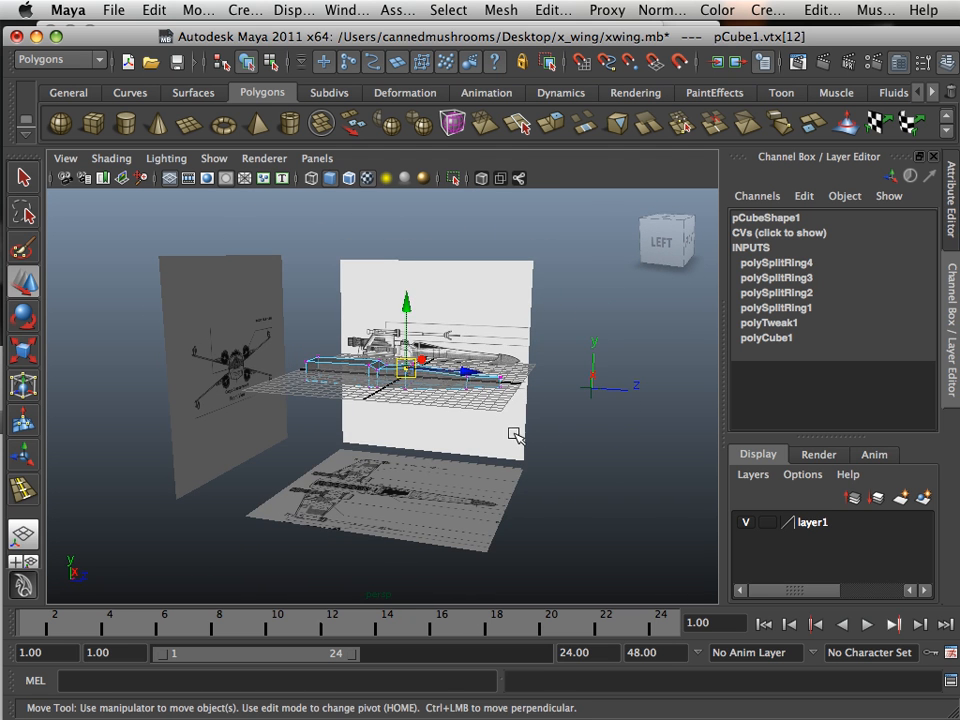
key("space")
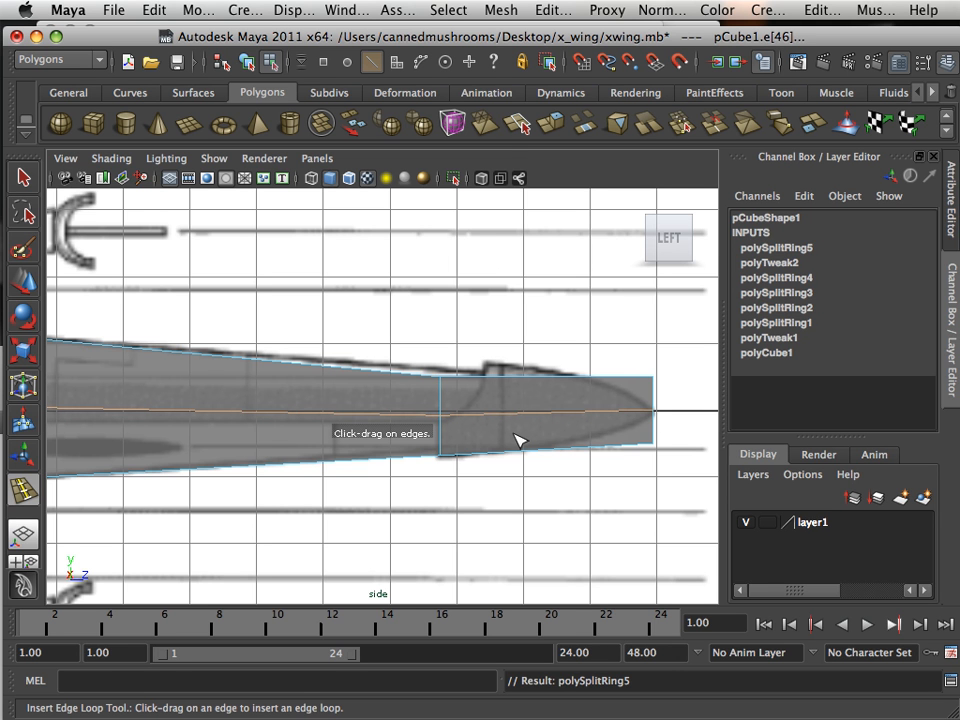
mouse_move(487, 387)
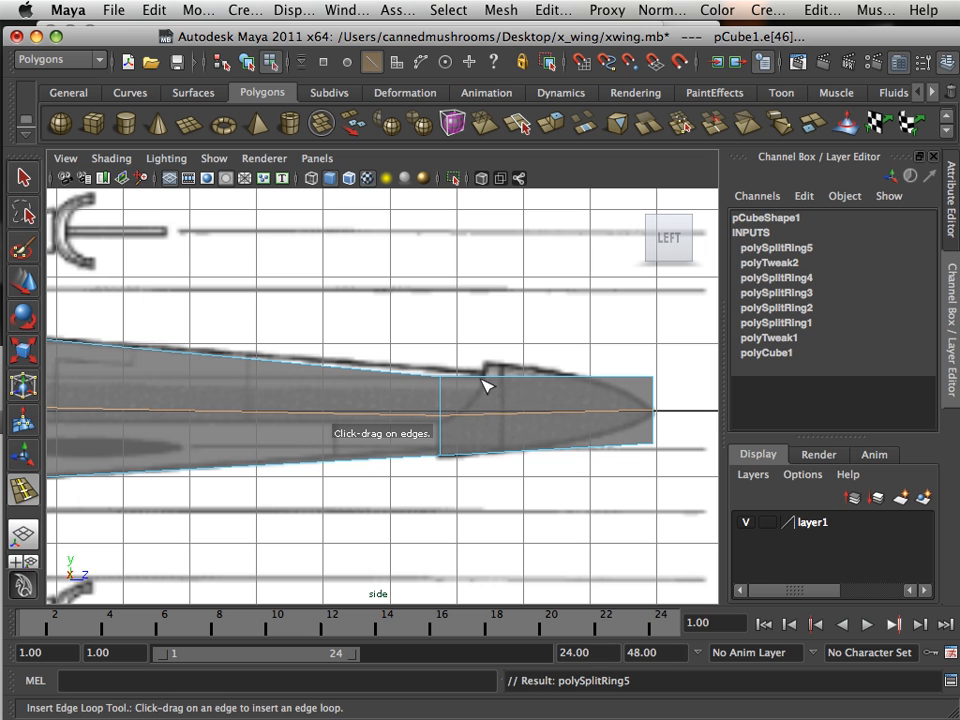
mouse_move(490, 385)
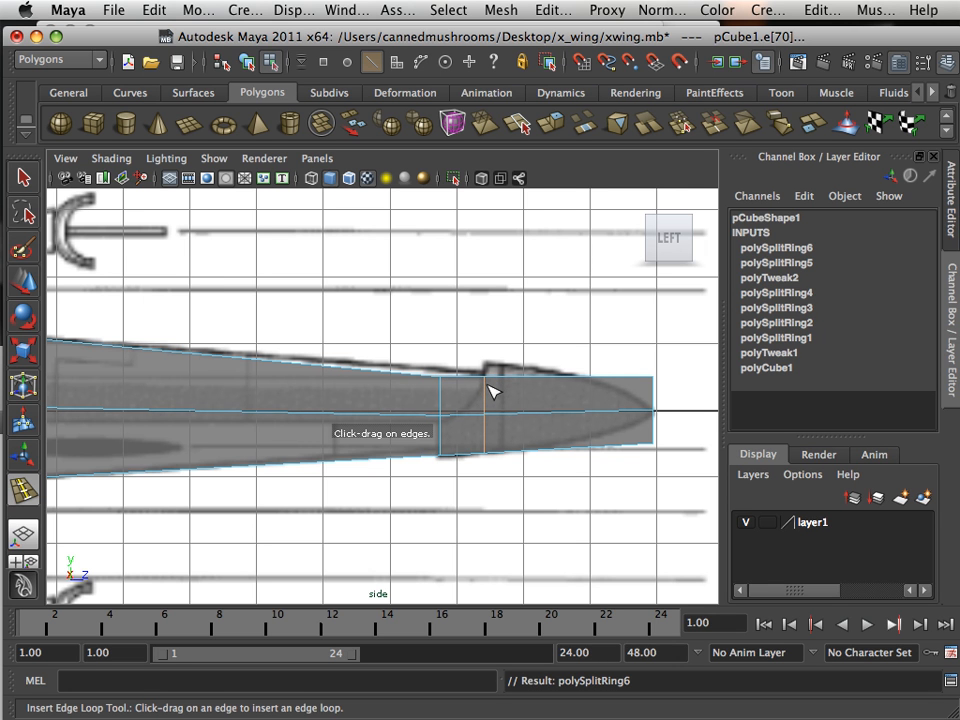
mouse_move(424, 389)
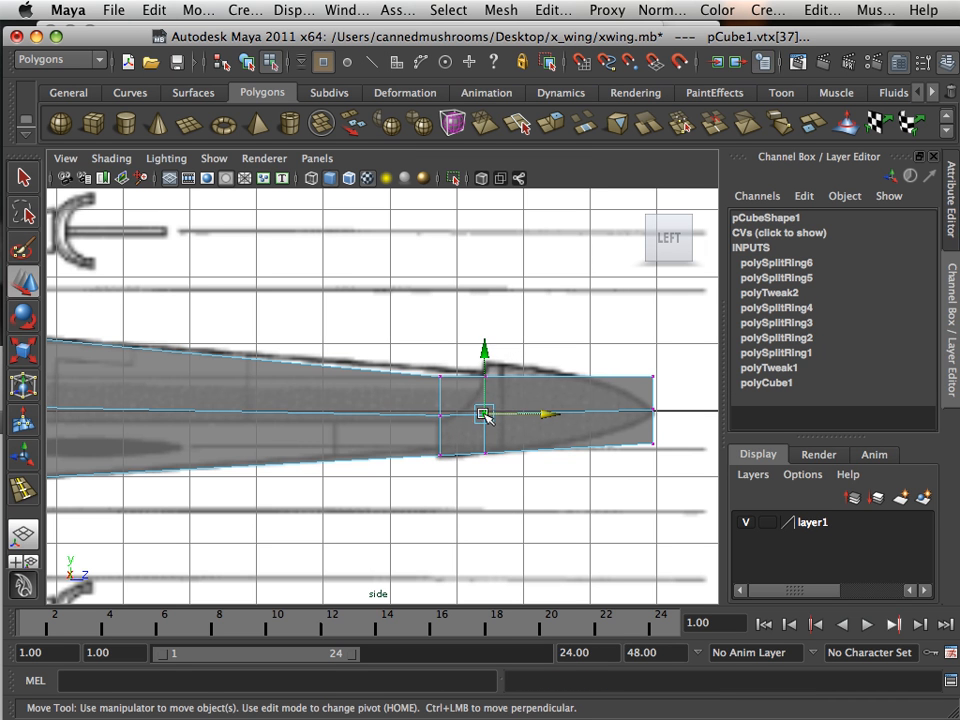
Step: Pull the new loop's middle vertex back, gather the nose tip vertices, and select the loop's lower vertex
left_click_drag(484, 416, 478, 402)
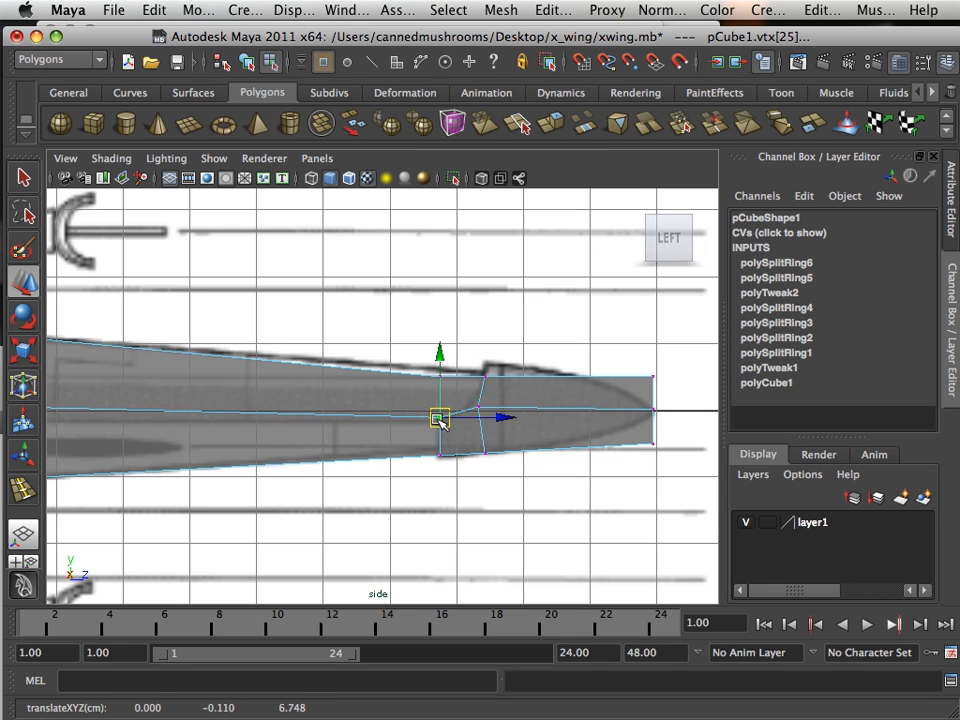
left_click_drag(440, 418, 652, 376)
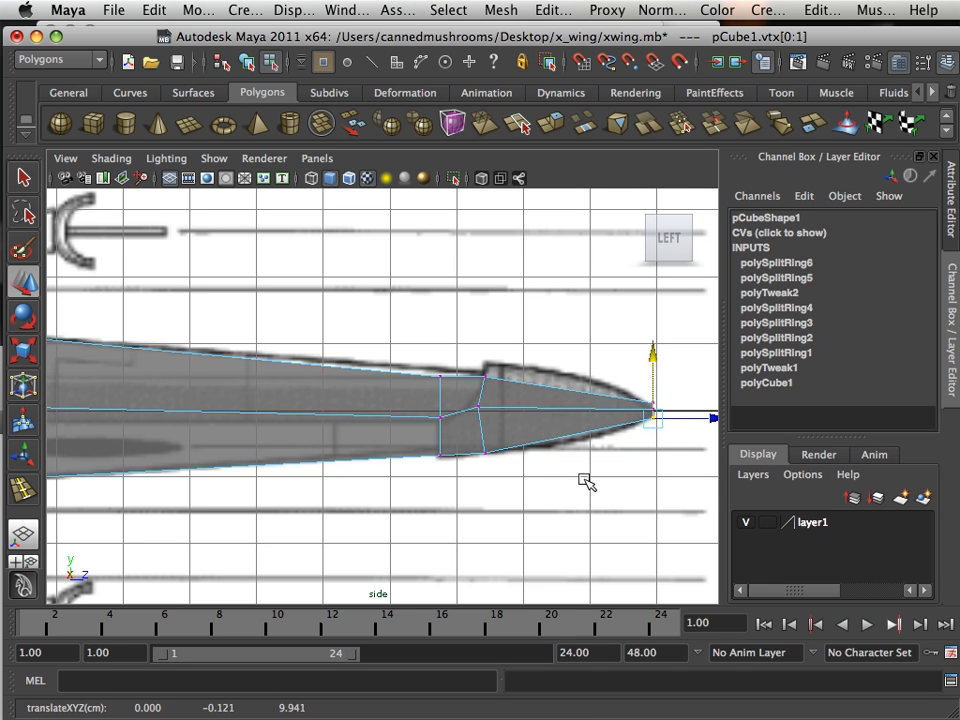
mouse_move(480, 434)
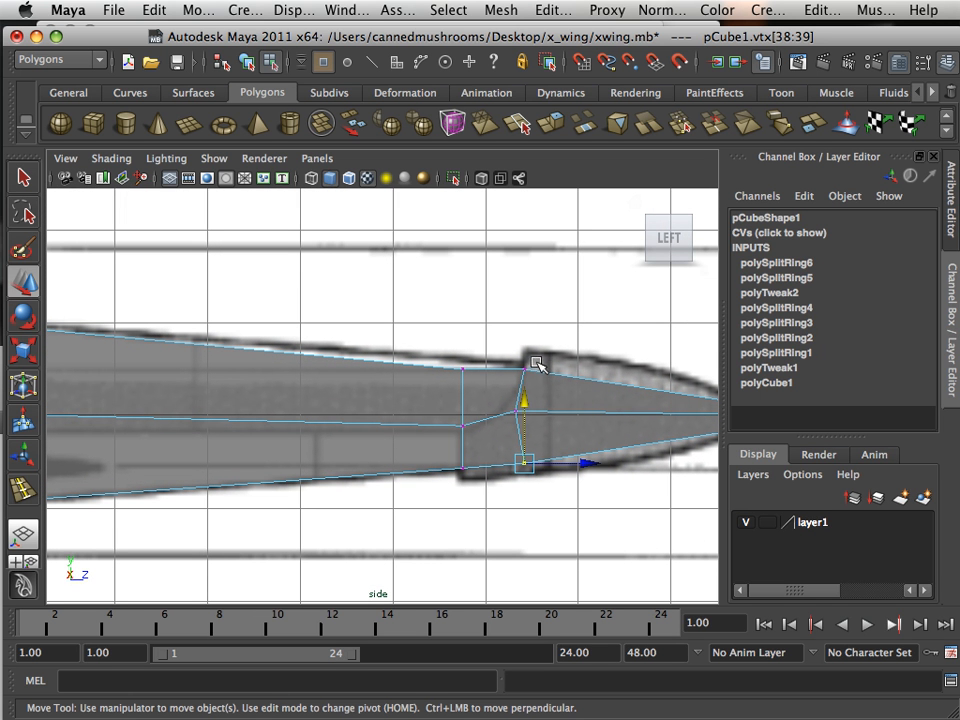
left_click(575, 383)
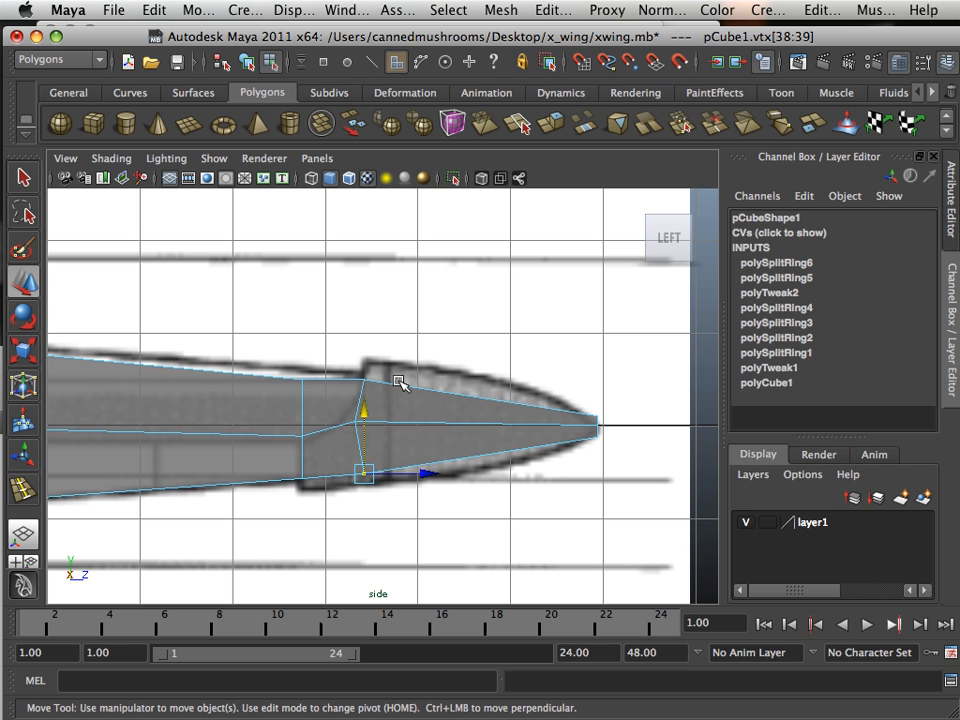
Step: Select a face on the fuselage nose section
left_click(345, 467)
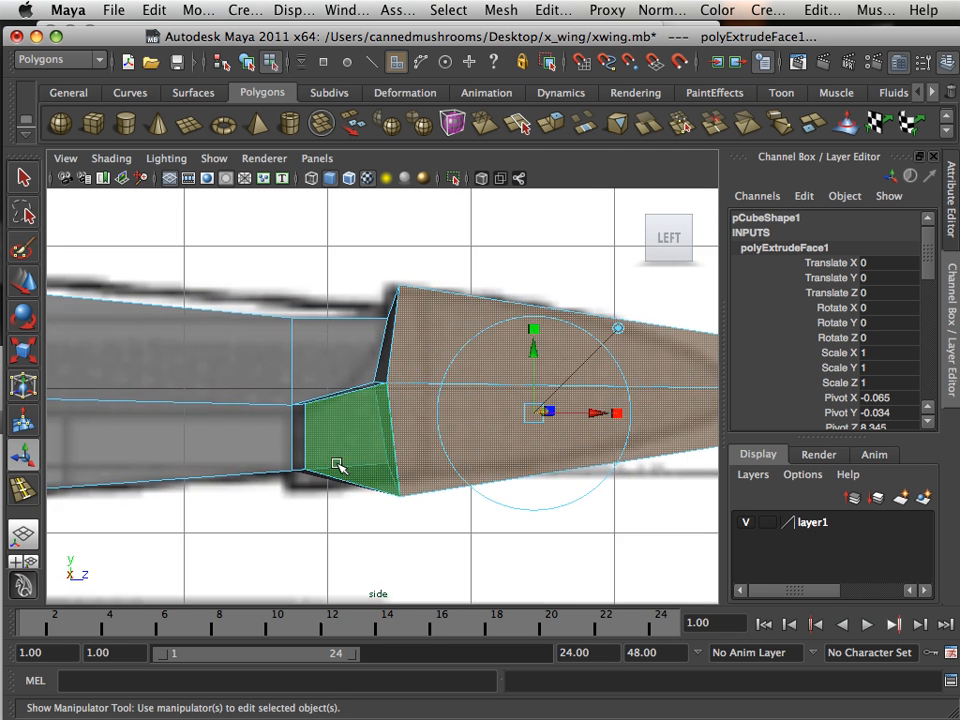
Step: Select the faces at the narrow nose end, orbiting around the nose to check the selection
right_click(340, 465)
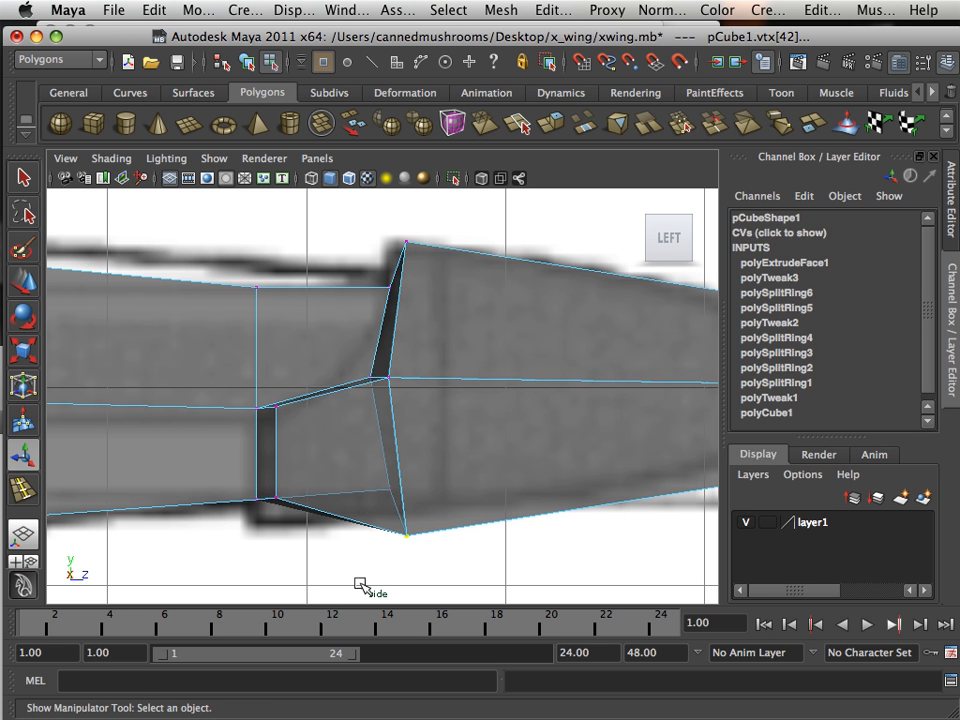
key("space")
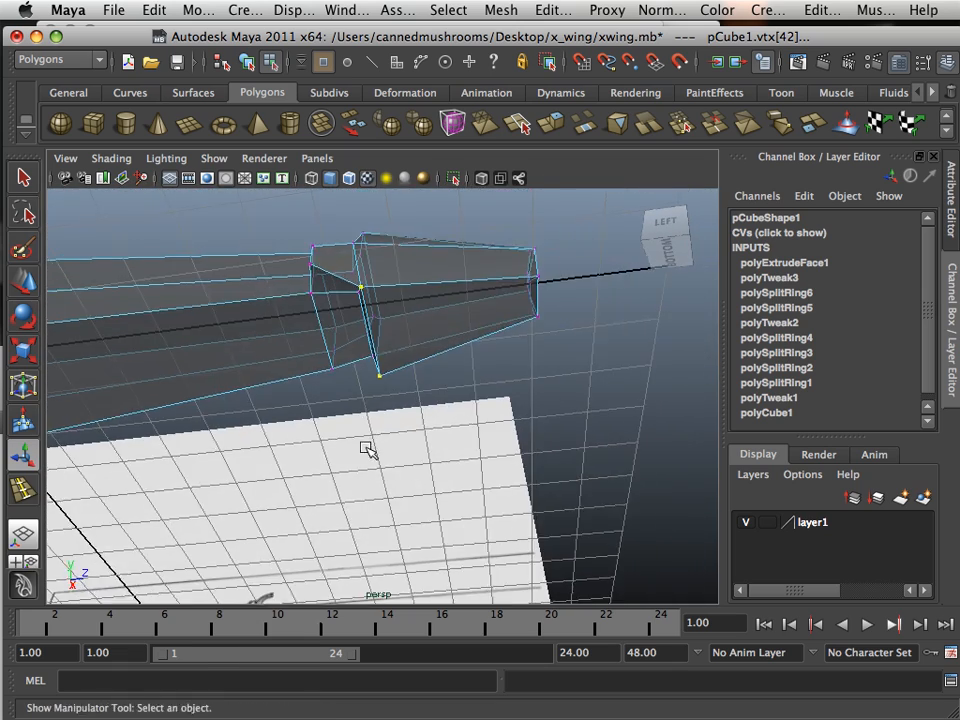
left_click_drag(370, 450, 505, 338)
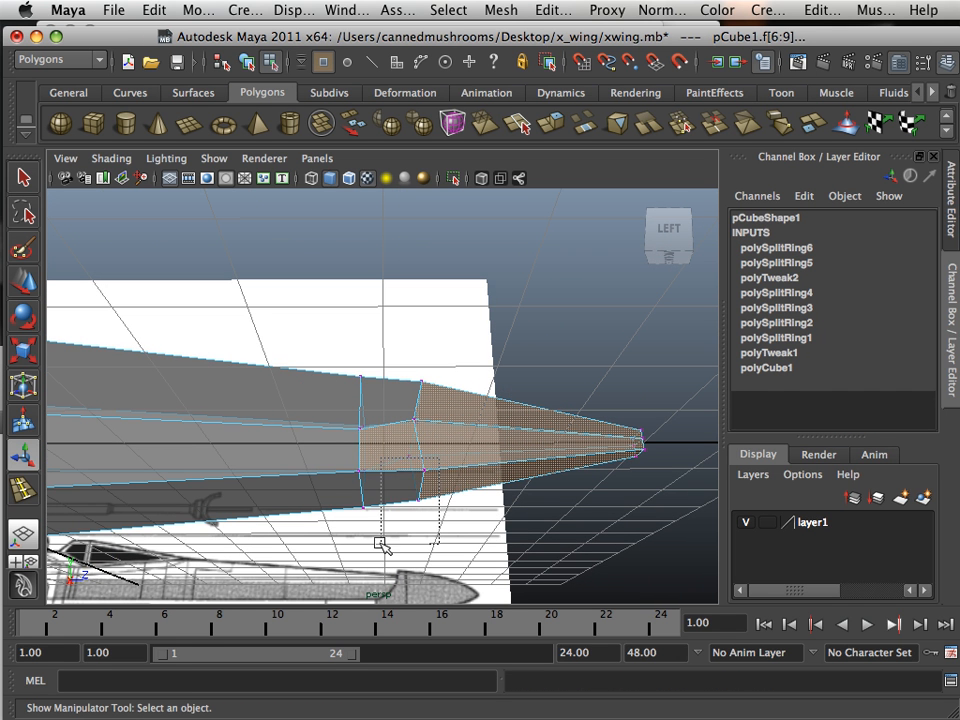
left_click(405, 400)
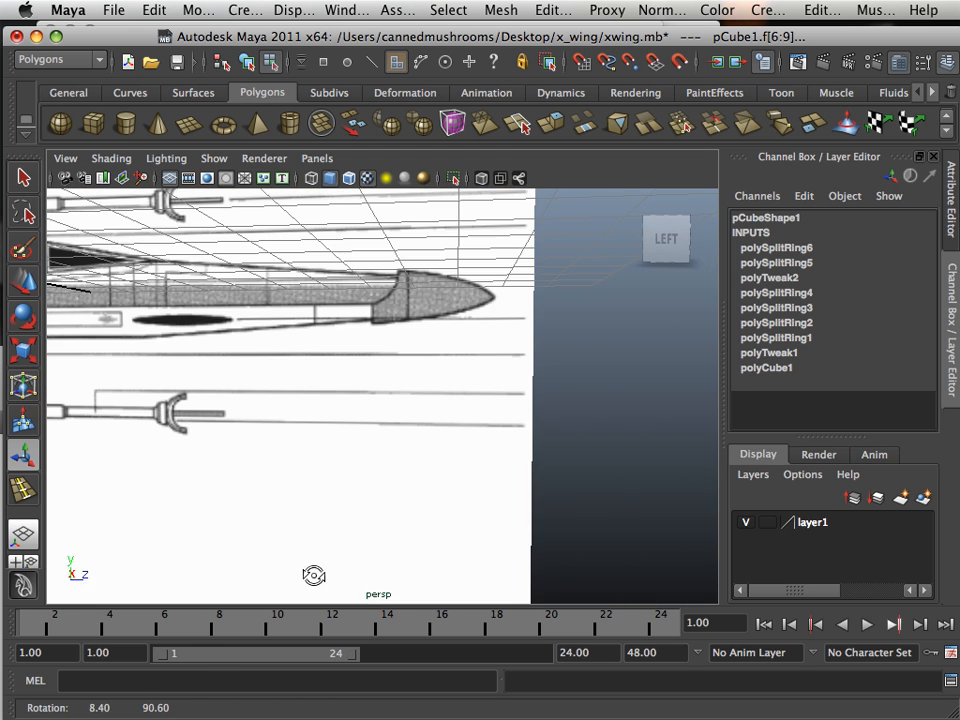
left_click_drag(314, 575, 269, 507)
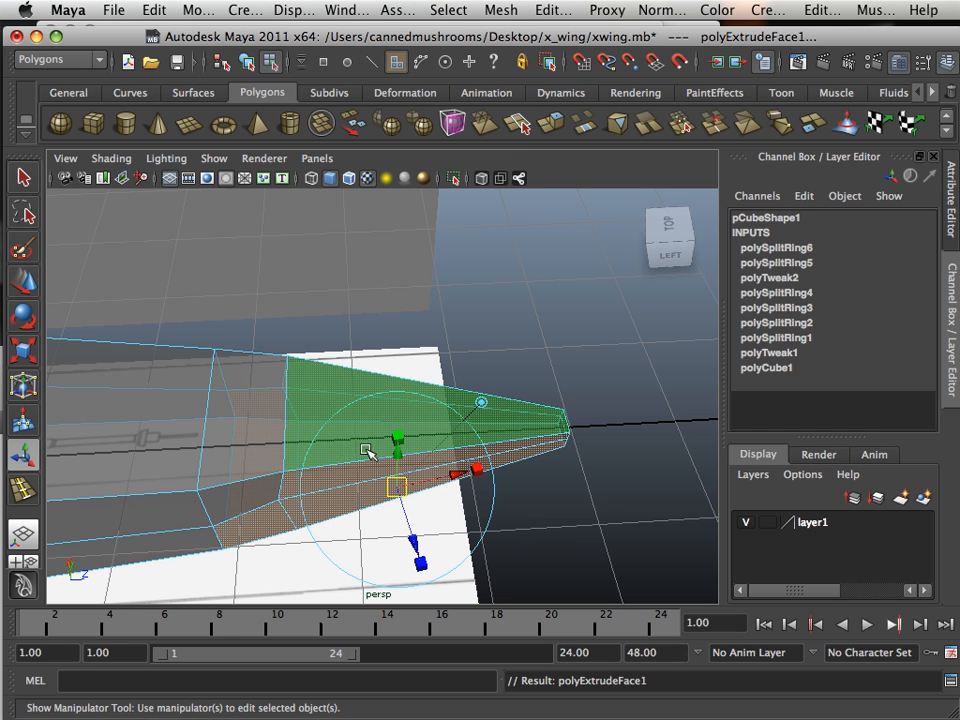
Step: Pull the extruded nose section outward and move a nose vertex onto the side outline
left_click_drag(397, 438, 418, 570)
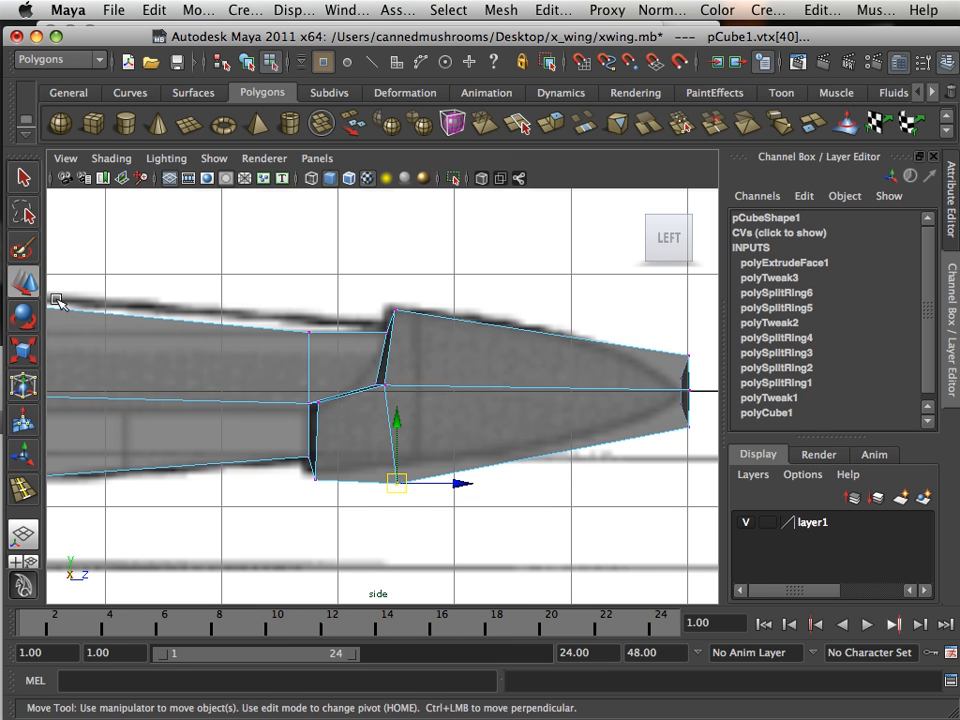
left_click_drag(395, 485, 395, 465)
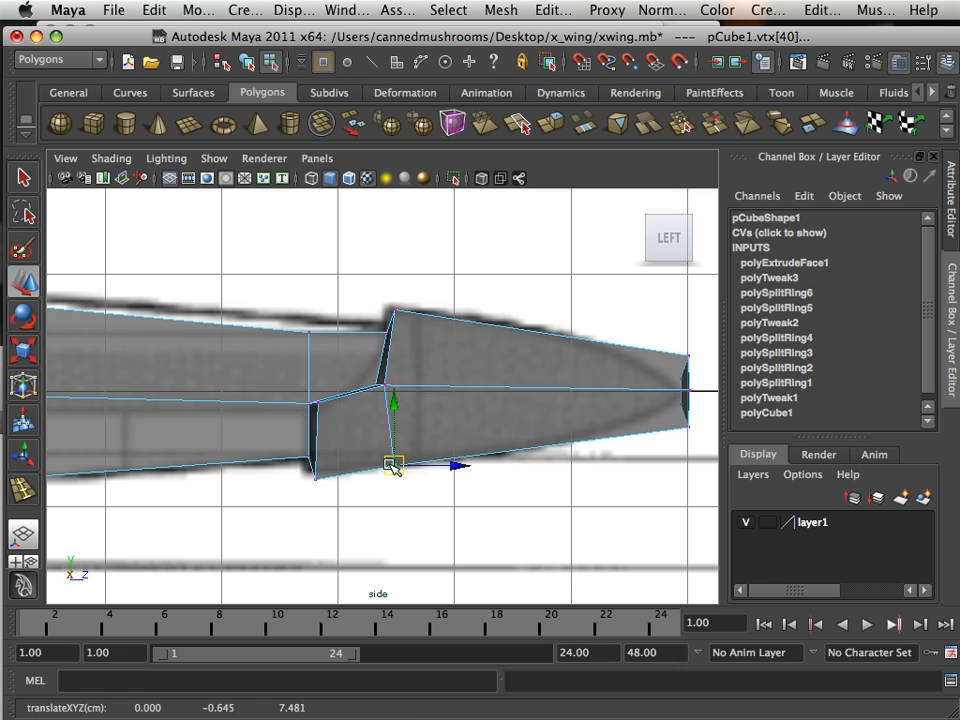
left_click_drag(393, 463, 303, 473)
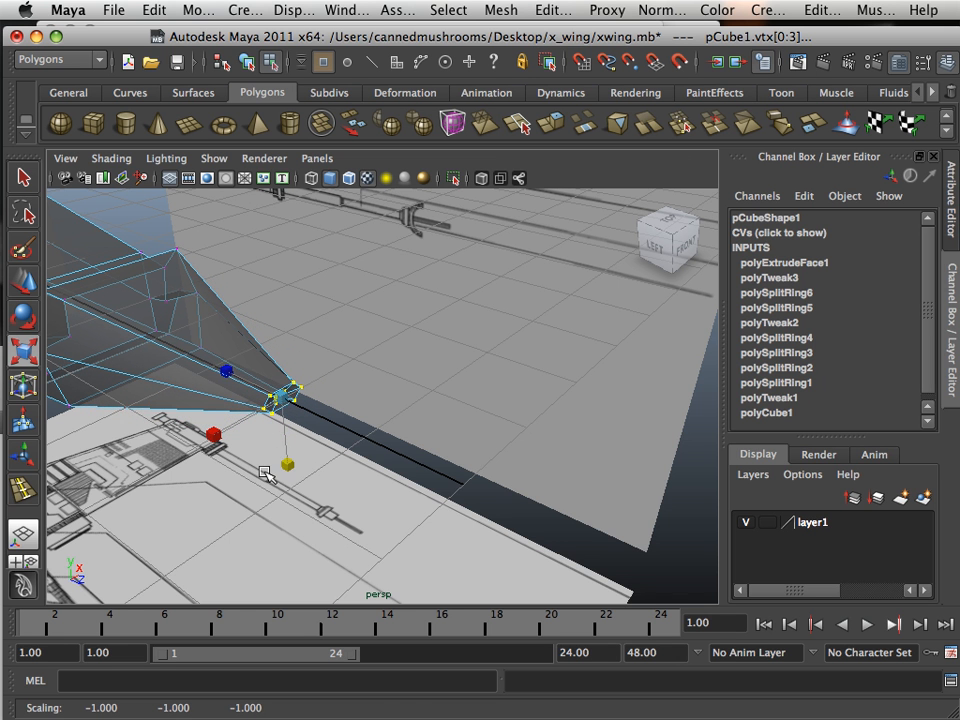
Step: Switch to the nose's side view and start the Insert Edge Loop tool
key("space")
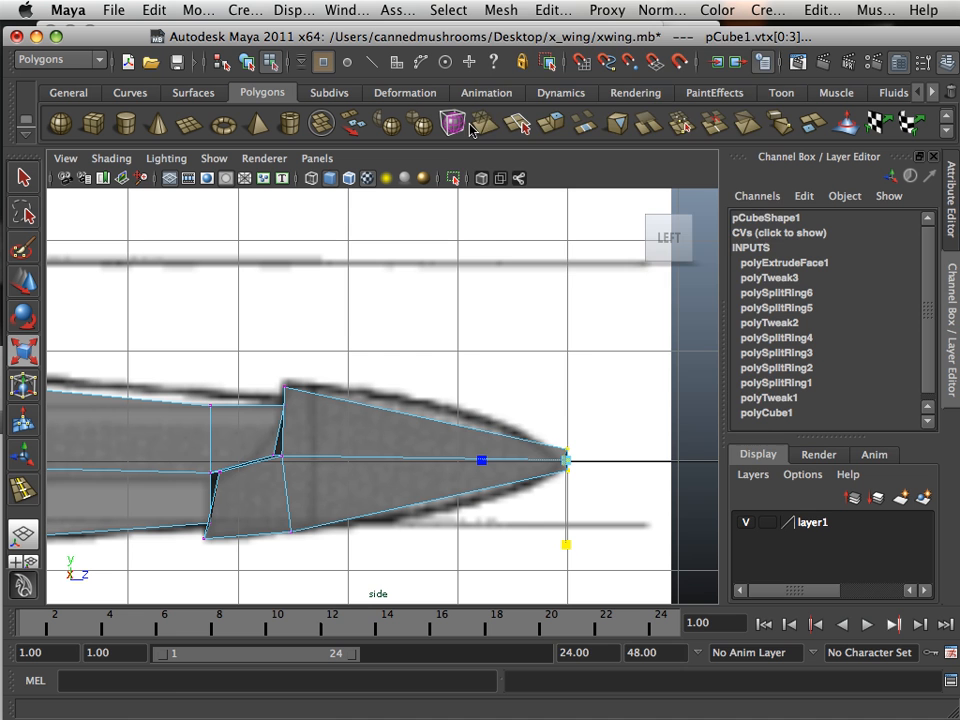
left_click(553, 10)
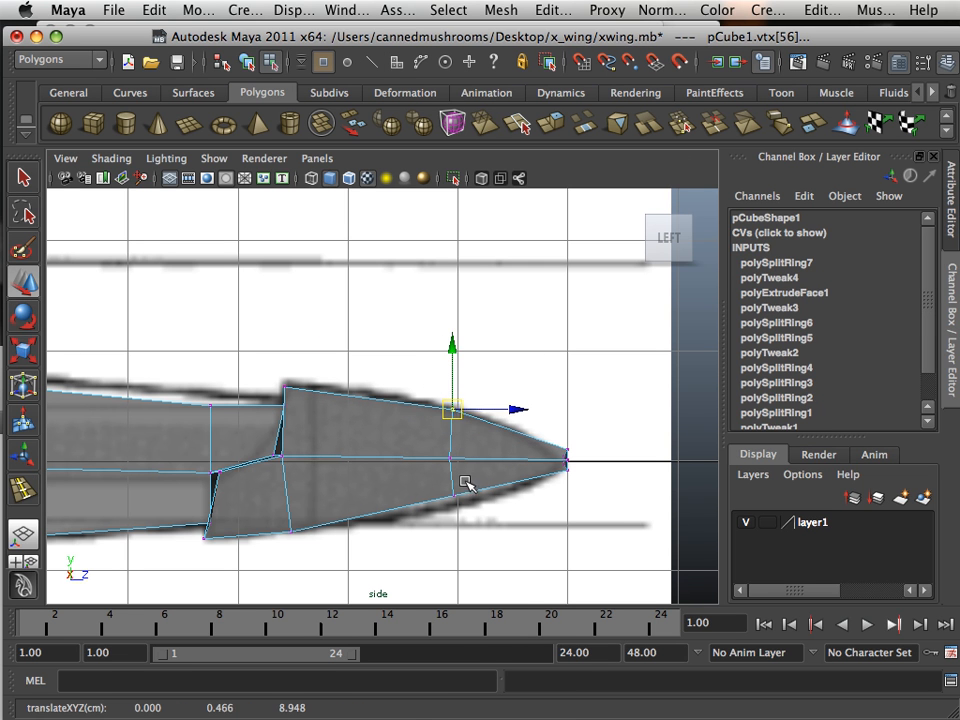
Step: Drag the new loop's top vertex down and bottom vertex up onto the nose outline
left_click_drag(452, 410, 452, 510)
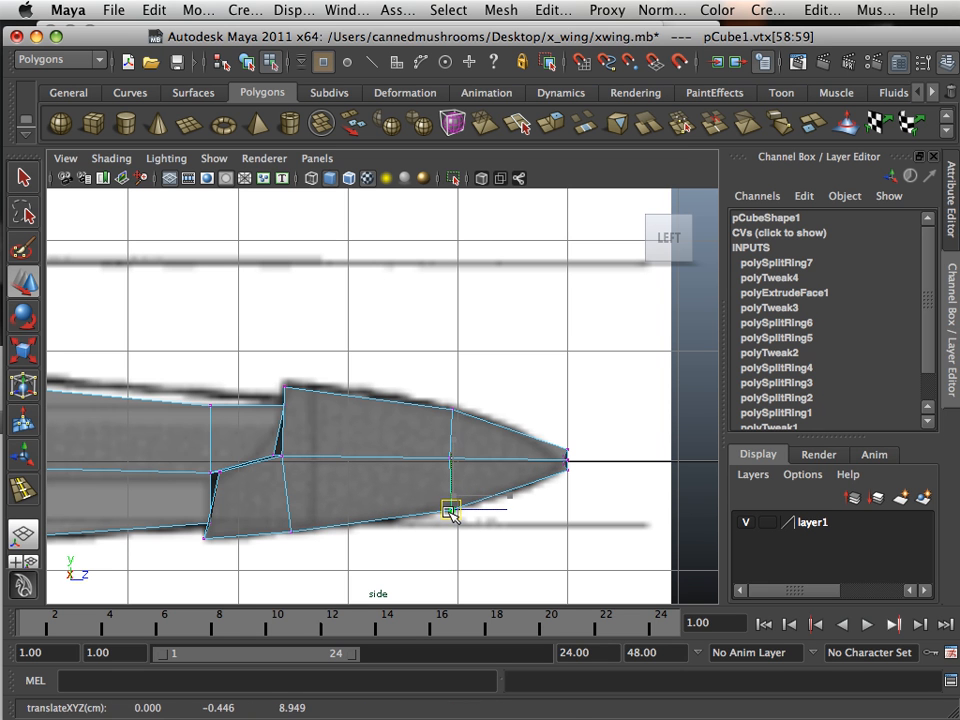
left_click_drag(448, 512, 448, 458)
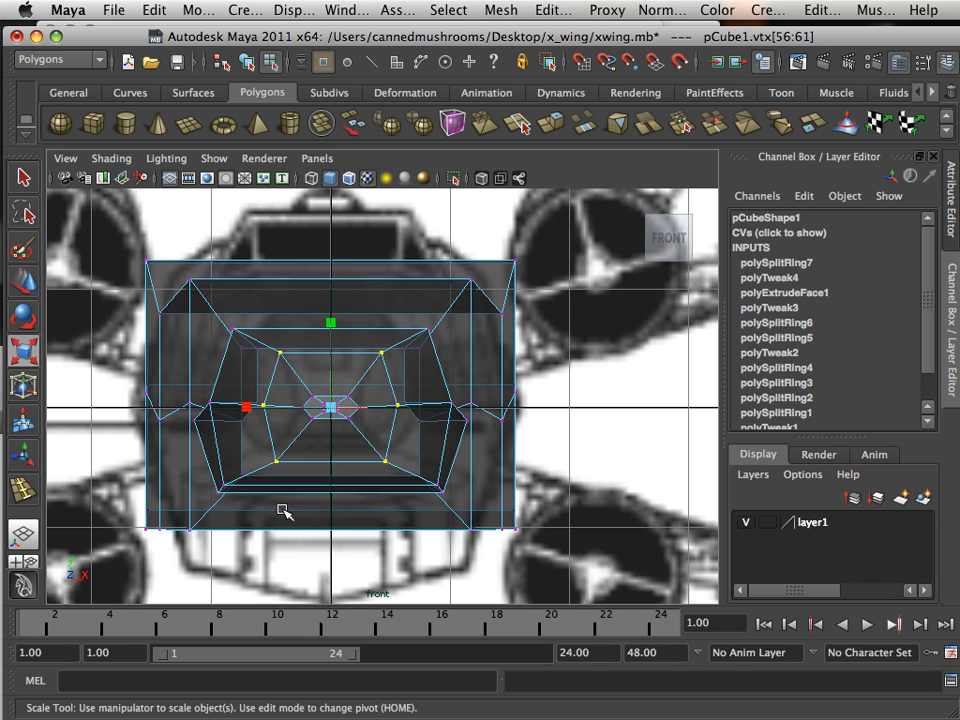
mouse_move(170, 432)
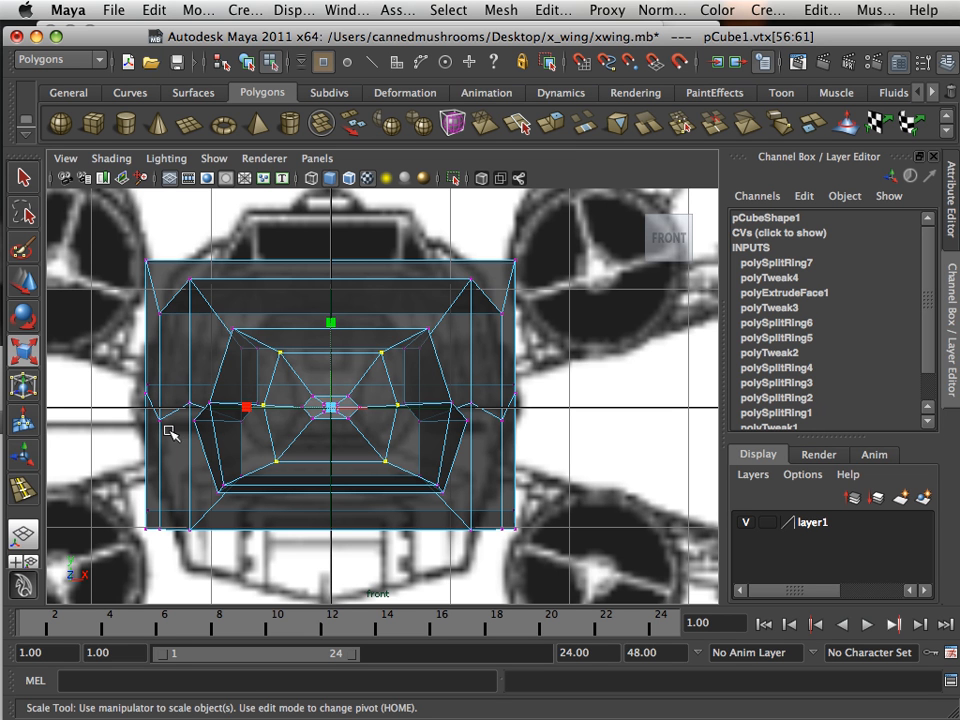
mouse_move(113, 367)
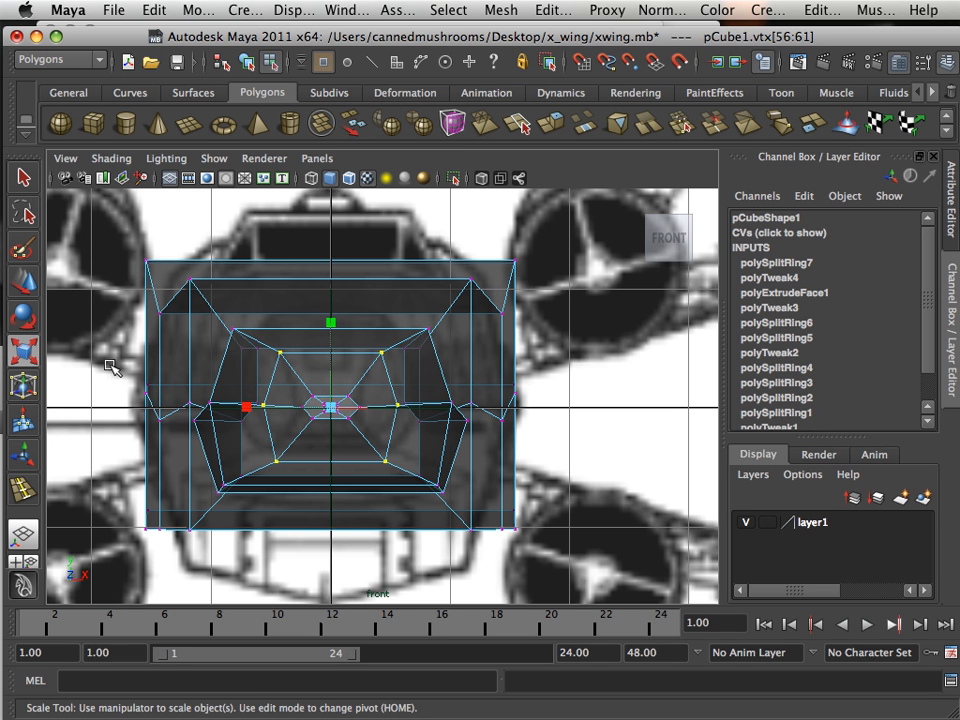
Step: Box-select the fuselage's middle row of vertices in front view, then show all four views
left_click_drag(110, 360, 232, 418)
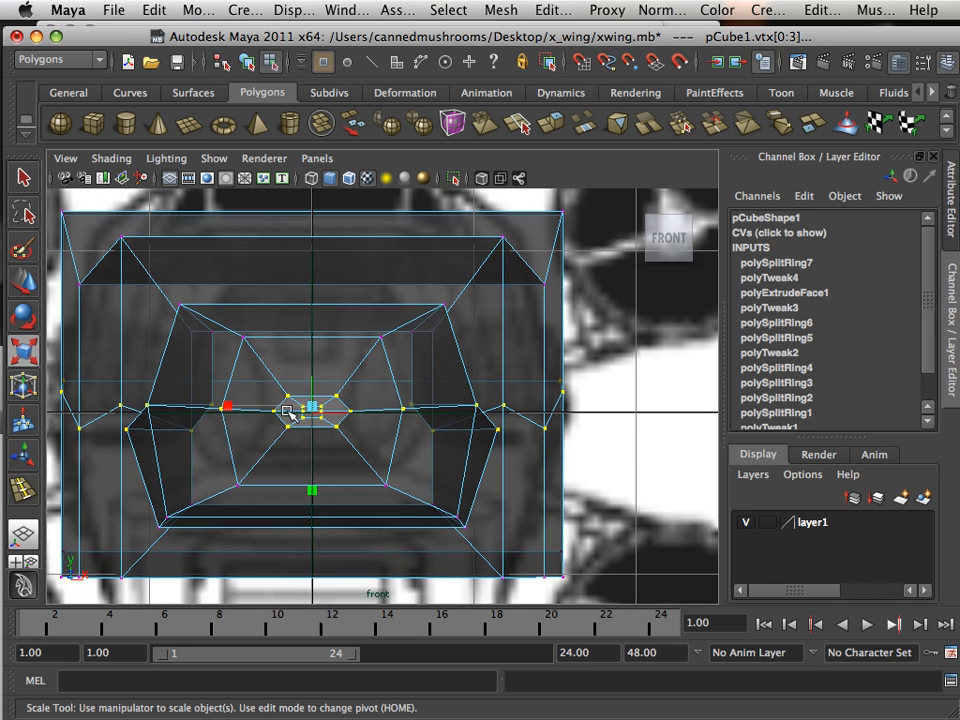
mouse_move(133, 415)
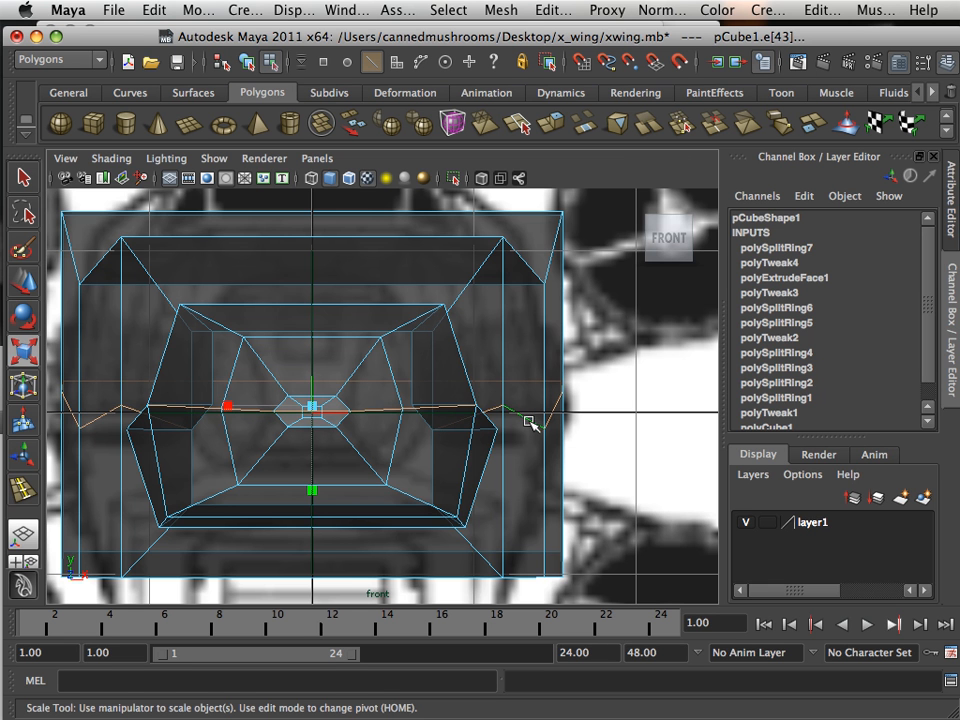
key("space")
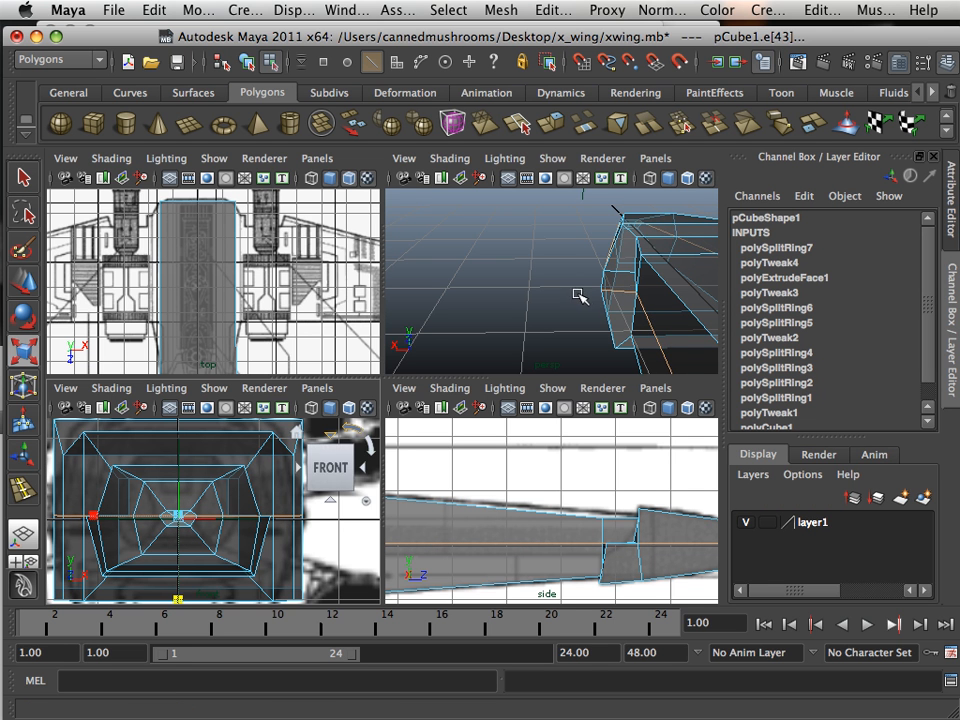
Step: Orbit the perspective view to face the fuselage nose head-on, then bring up Edit Mesh
left_click_drag(580, 295, 400, 335)
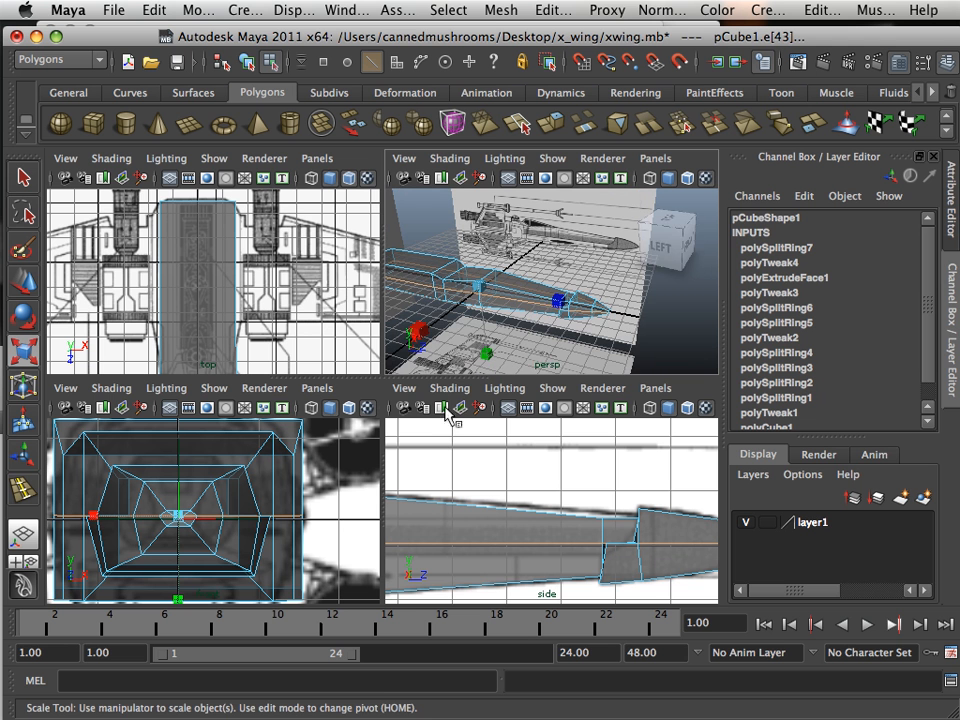
mouse_move(535, 322)
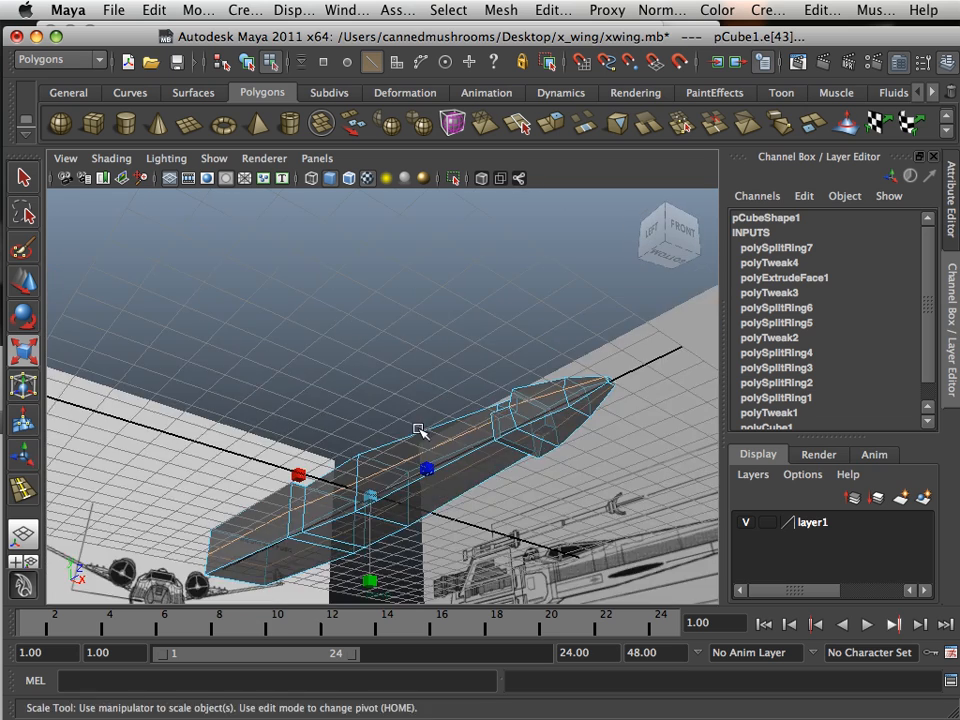
left_click_drag(420, 432, 382, 421)
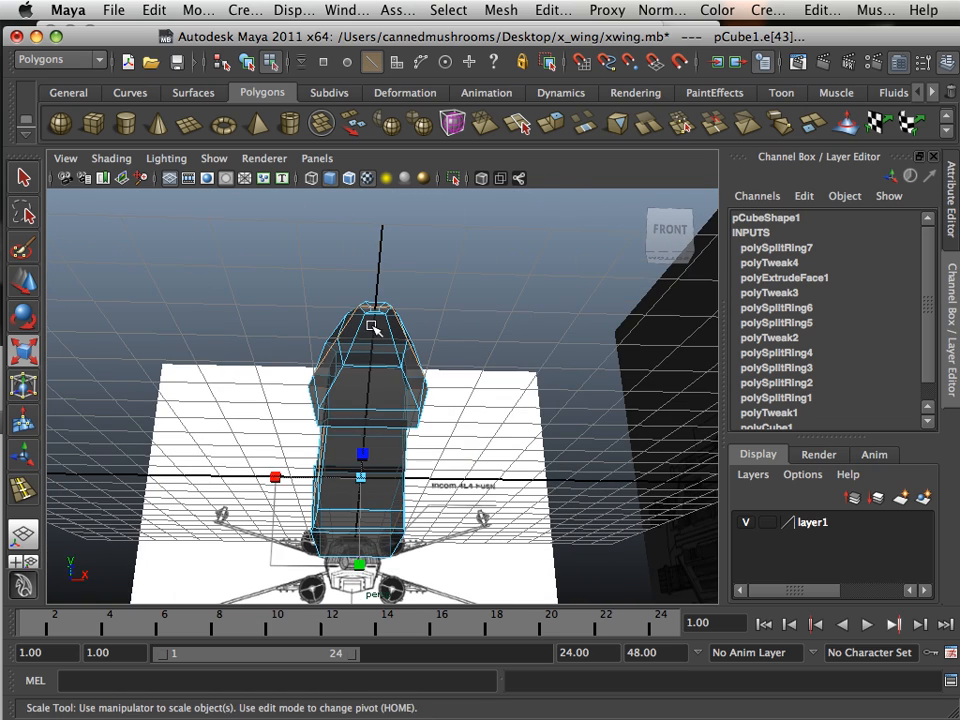
left_click_drag(375, 330, 358, 500)
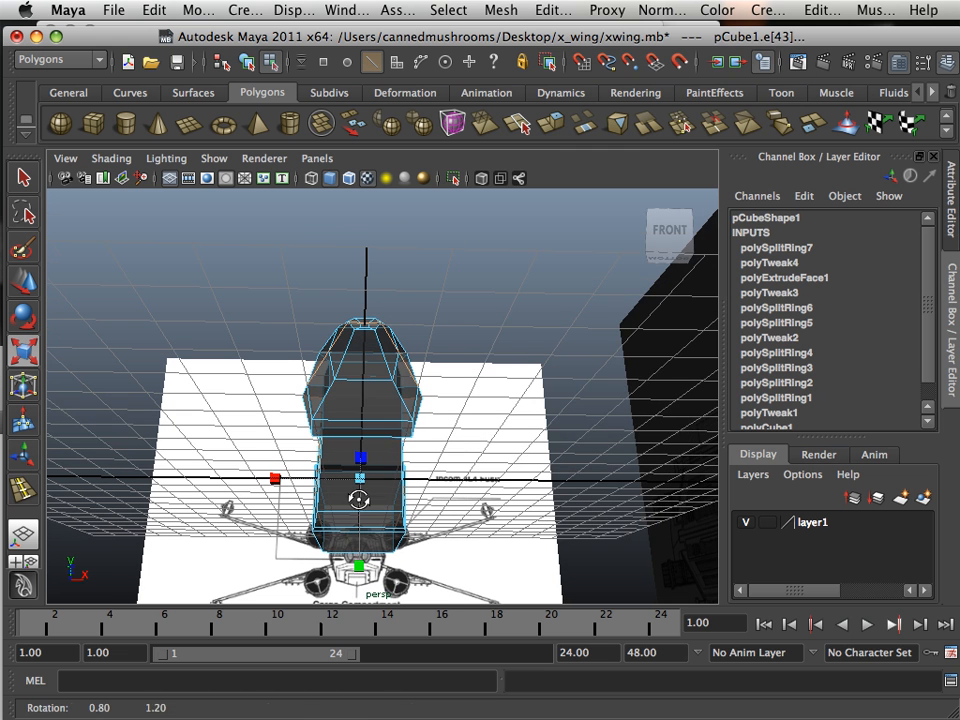
left_click(553, 10)
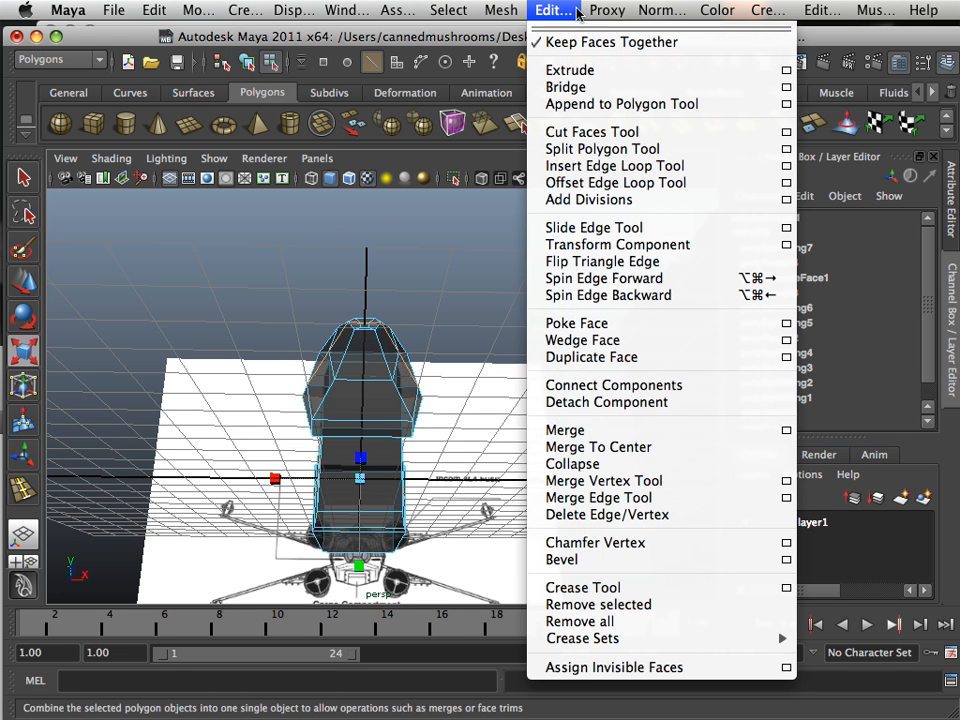
Step: Insert a lengthwise edge loop on the fuselage body and check it from the side
left_click(614, 165)
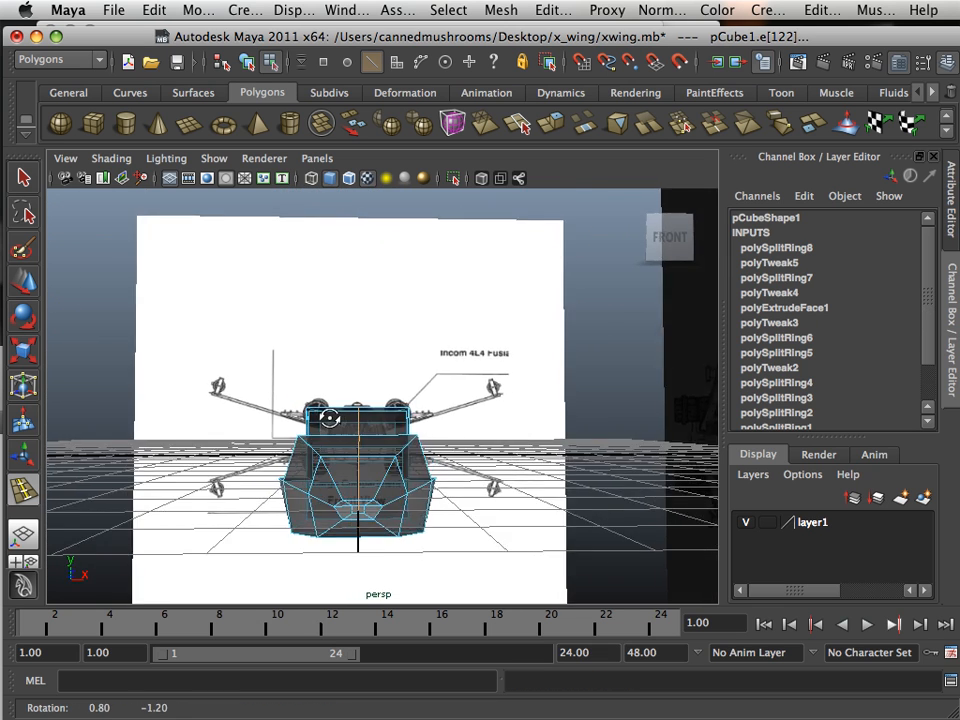
left_click_drag(360, 420, 375, 428)
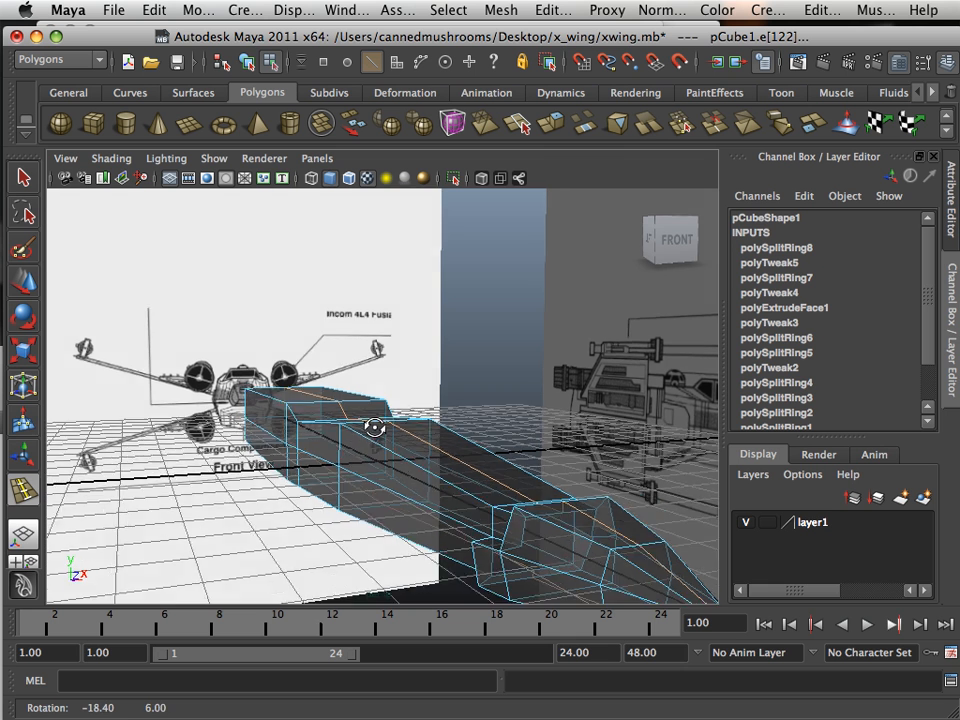